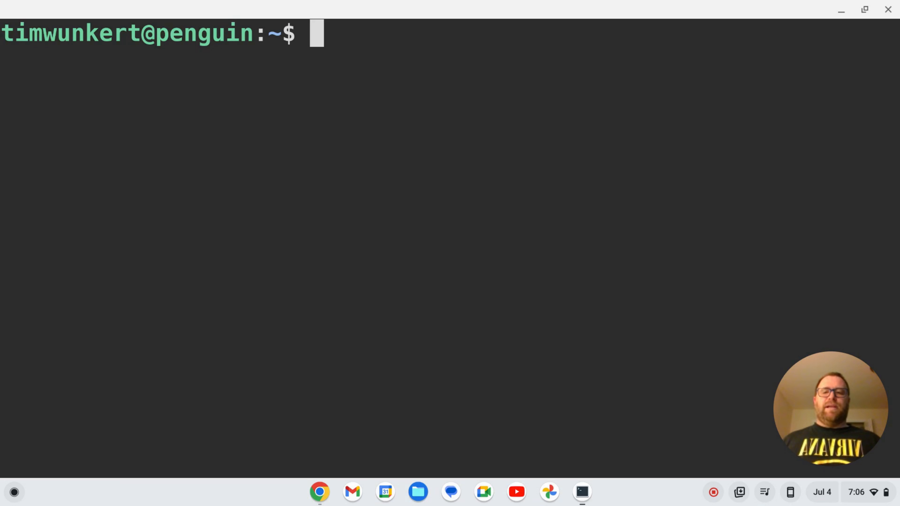
Launch kak from the shell and clear the scratch buffer's two-line help notice
text(k)
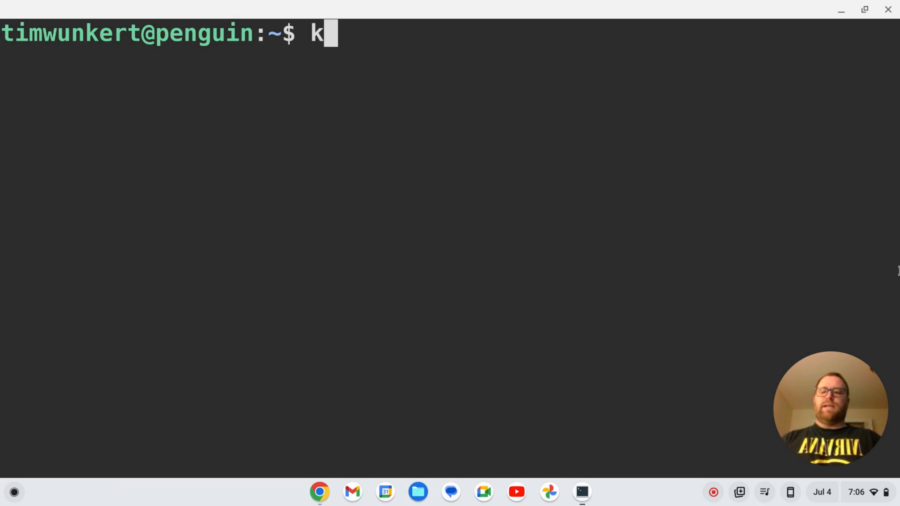
text(ak)
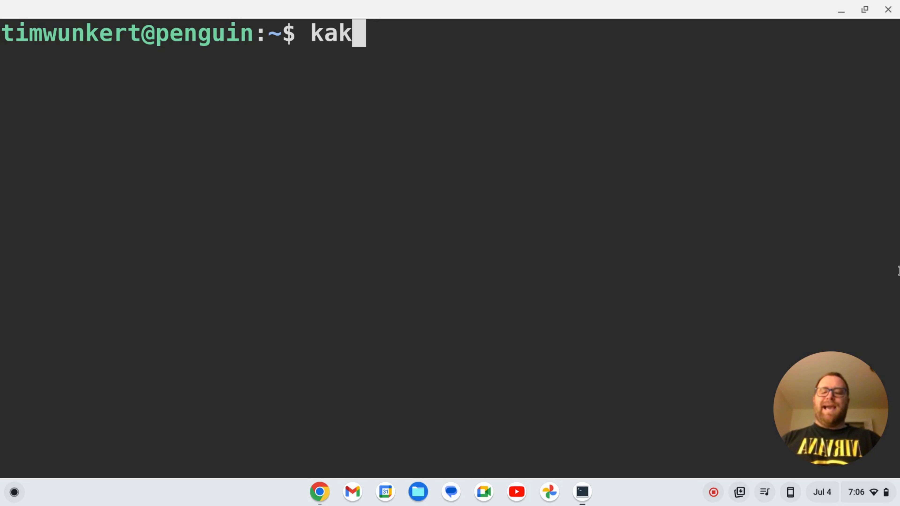
key(Return)
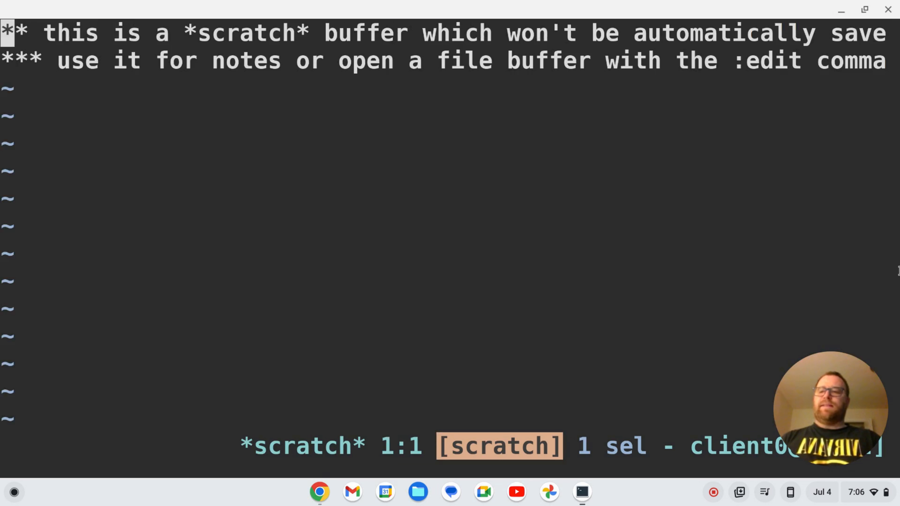
key(Down)
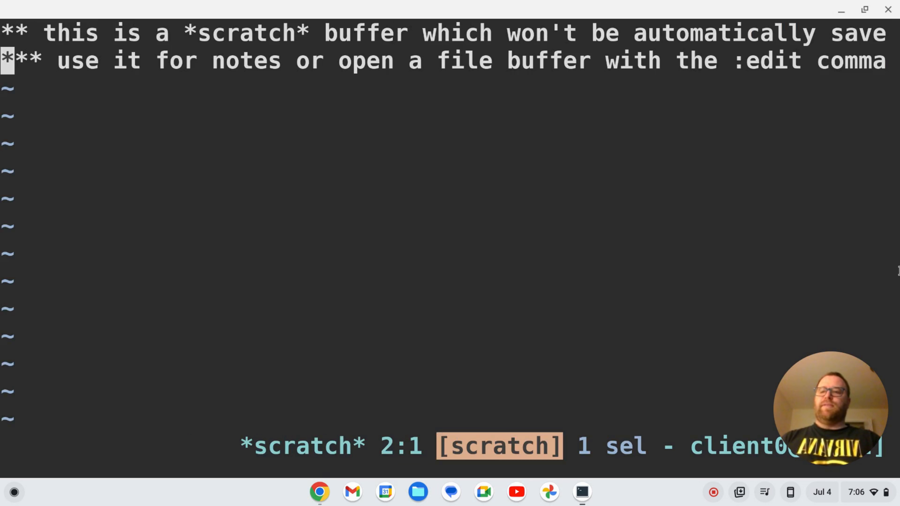
key(Up)
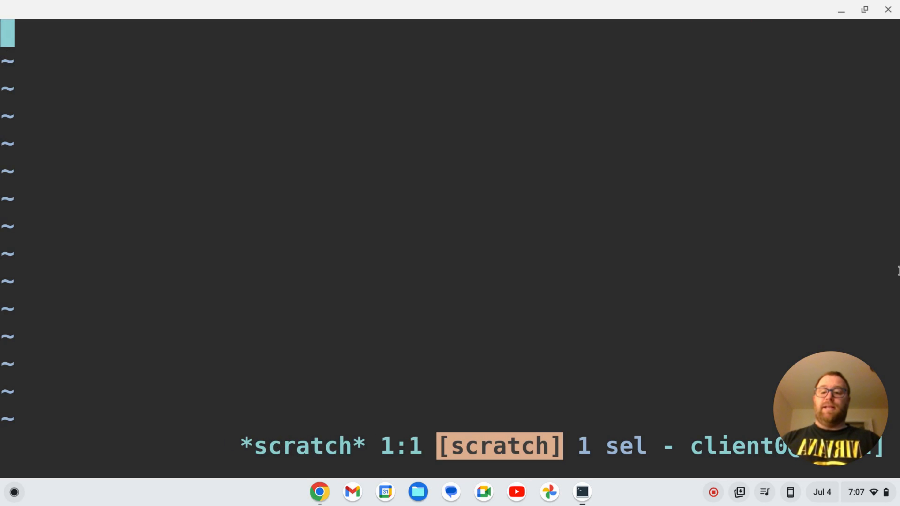
Browse :colorscheme completions, apply lucius, then switch to the light github scheme
text(co)
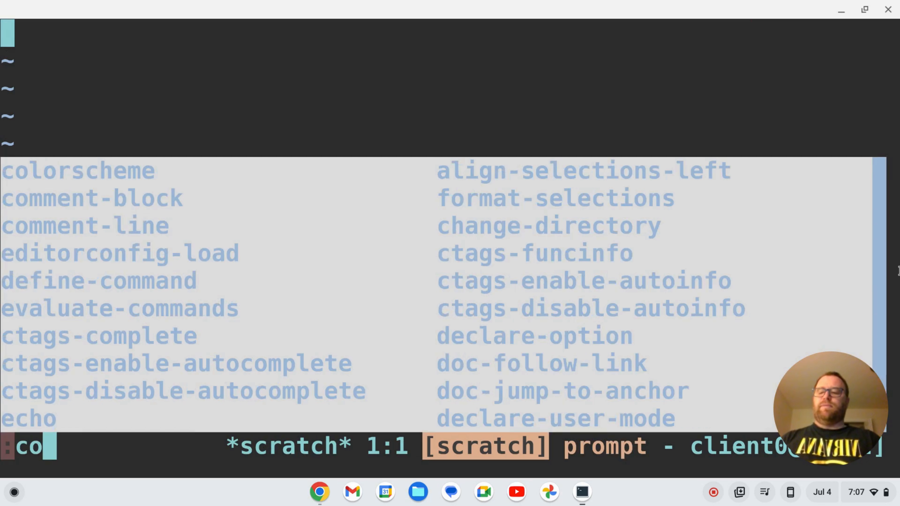
text(lorscheme)
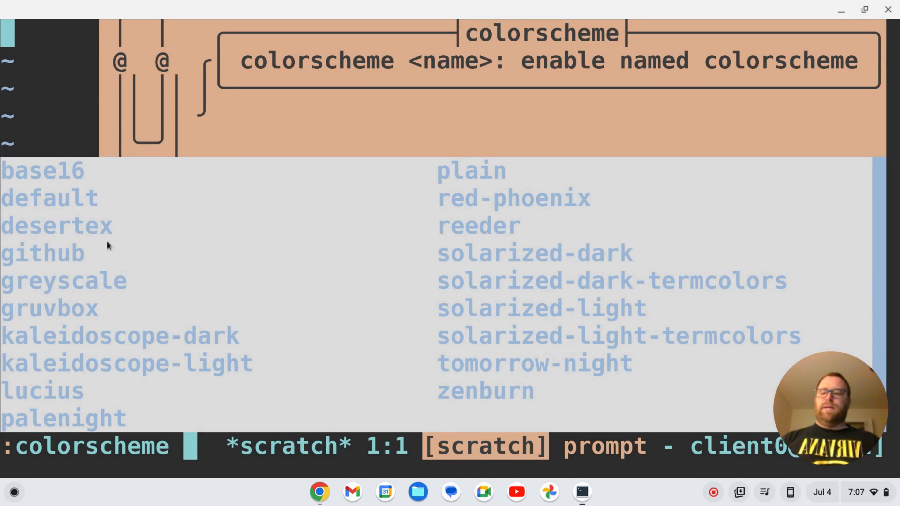
mouse_move(110, 384)
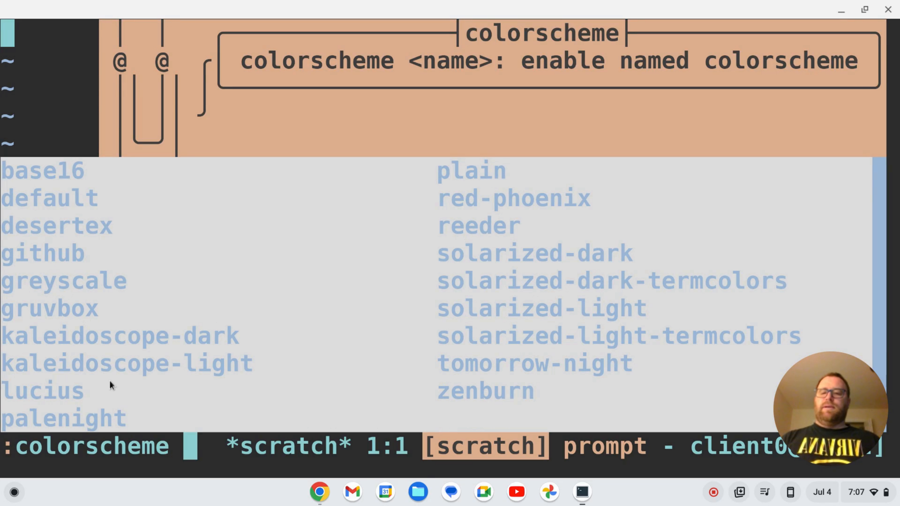
text(l)
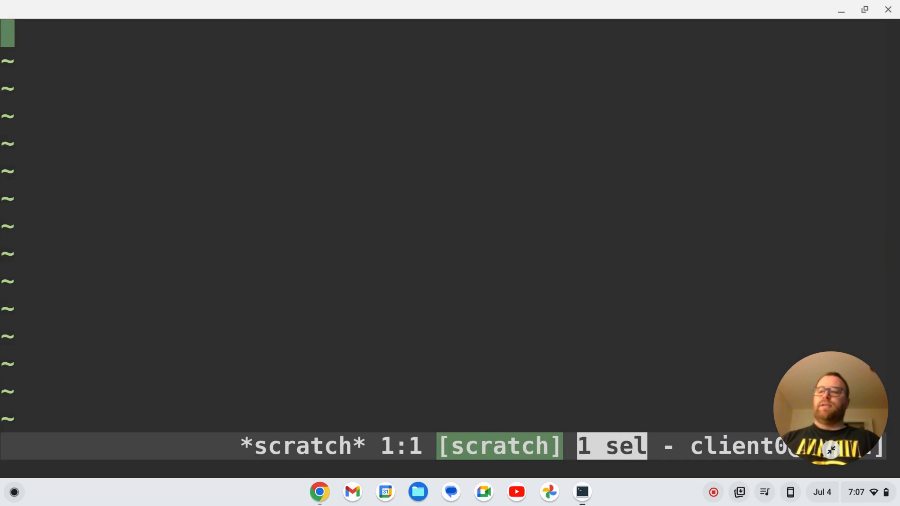
text(:colorscheme lucius)
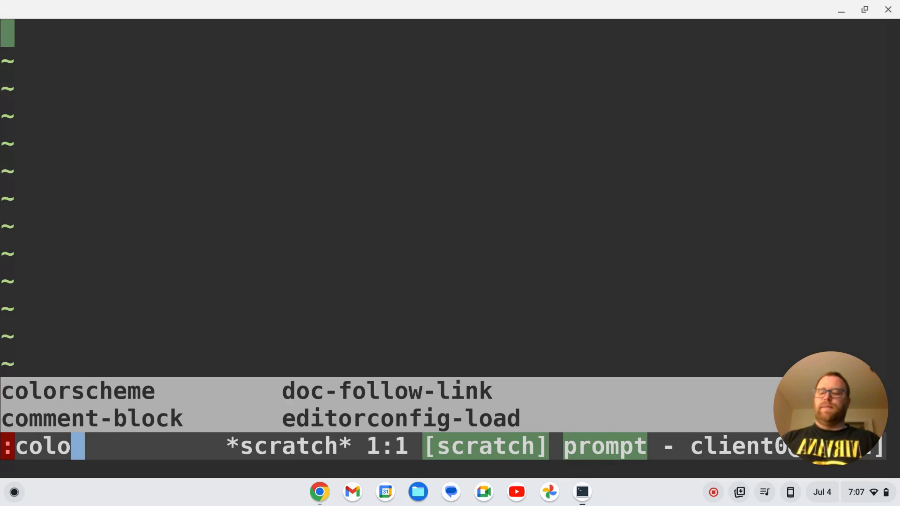
text(rscheme)
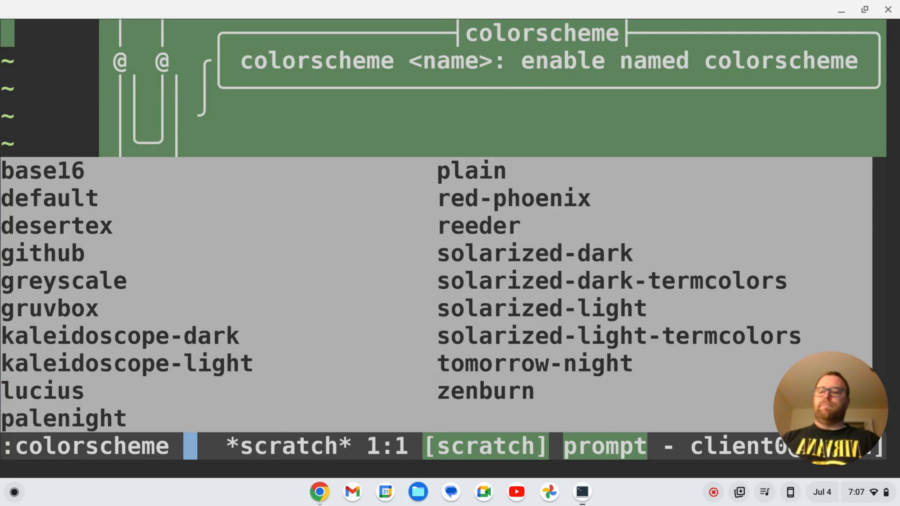
text(gith)
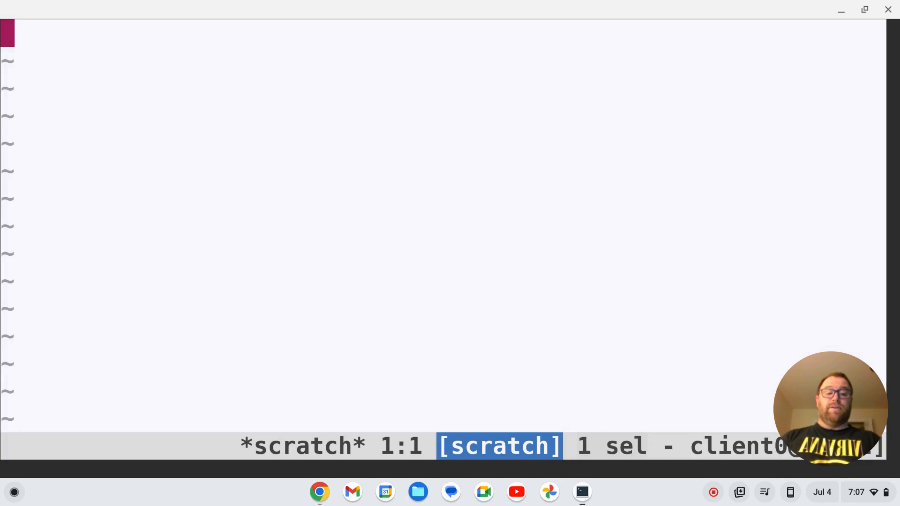
Attempt :colorscheme solori (error), relist schemes, try solarized, then restart kak in default colours
text(:colorscheme)
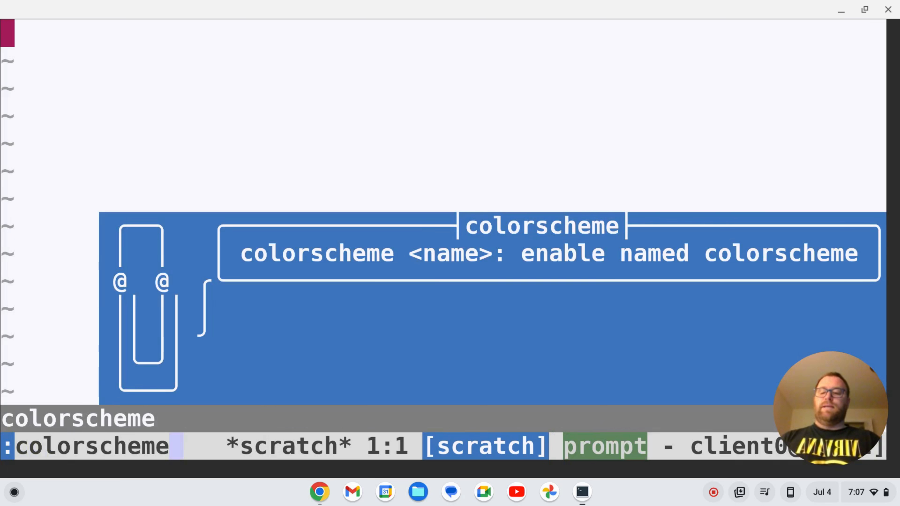
key(Tab)
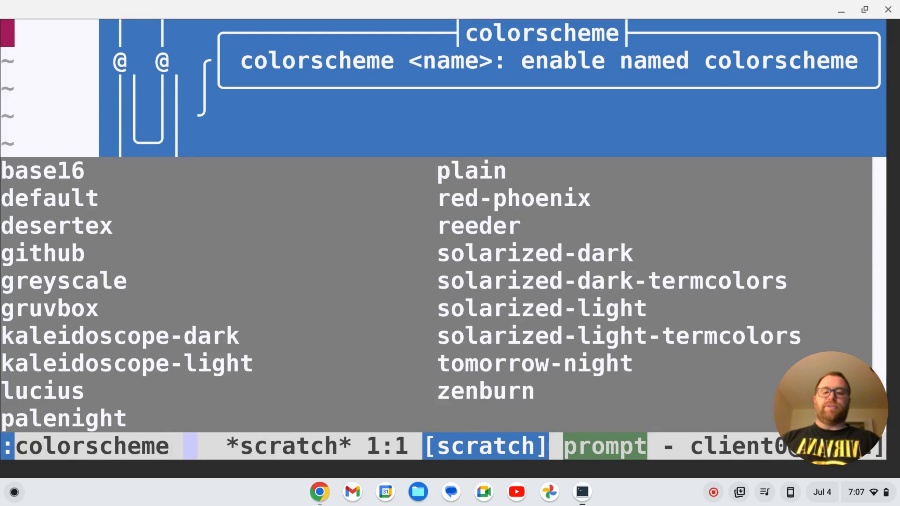
text(solo)
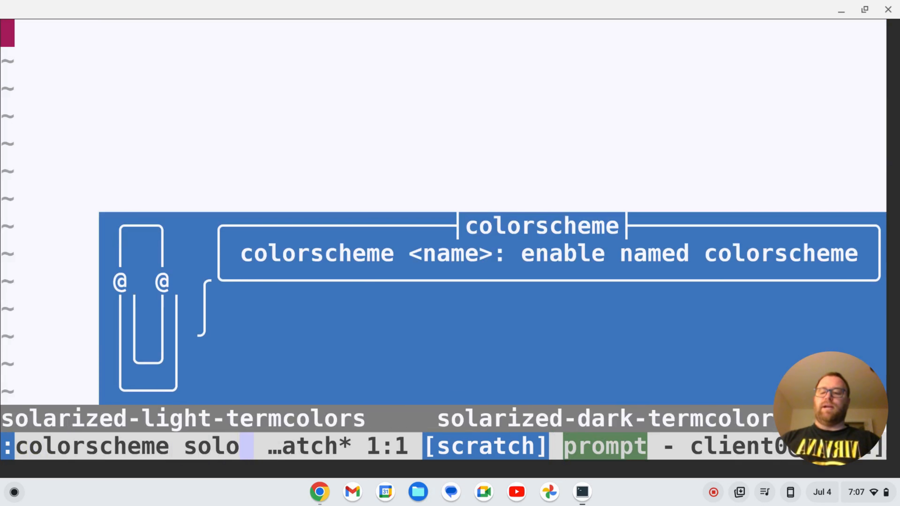
text(ri)
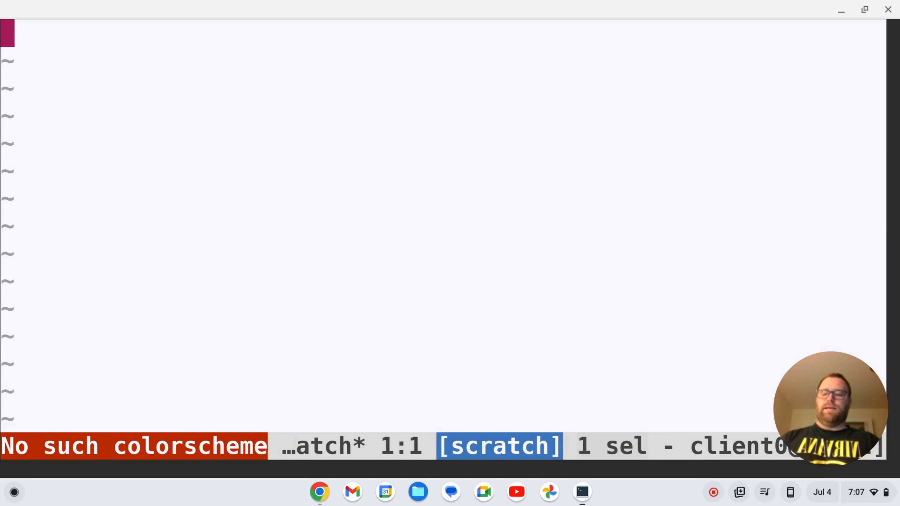
text(:colorscheme)
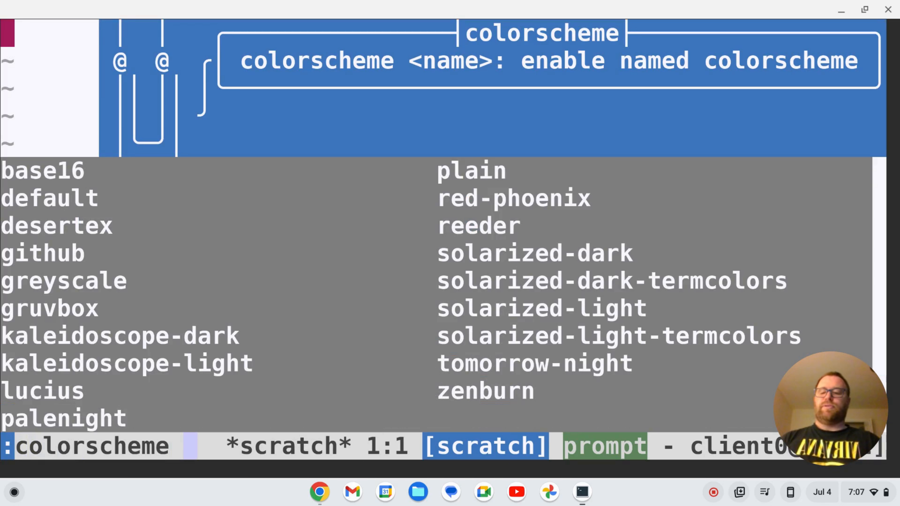
text(solarized)
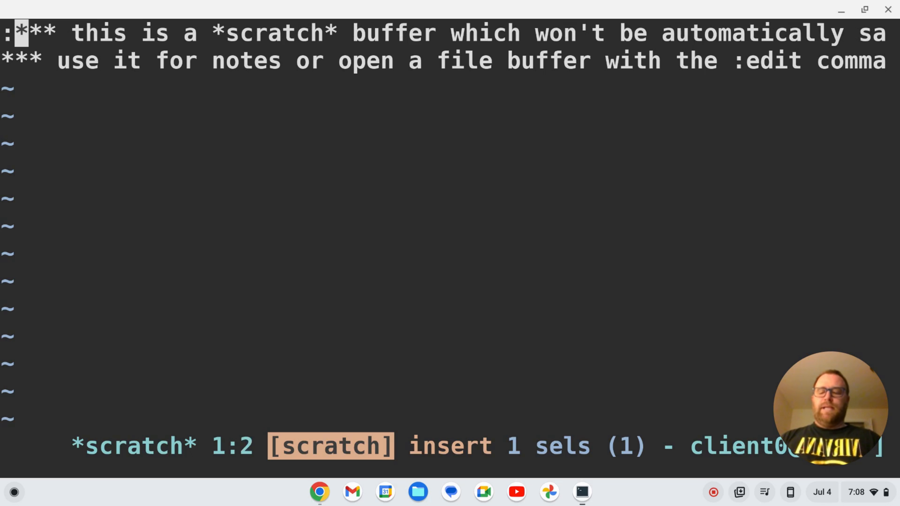
Quit kak, change into ~/.config and list its contents
key(Escape)
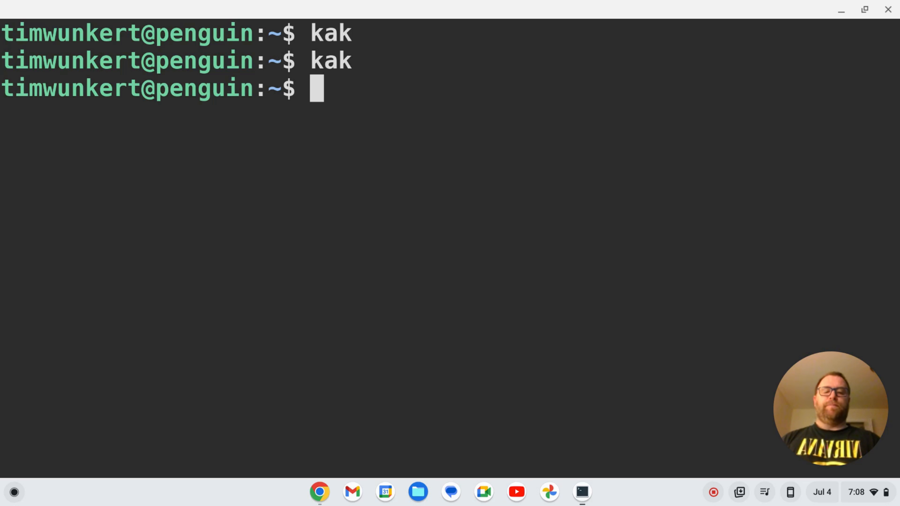
text(cd .config)
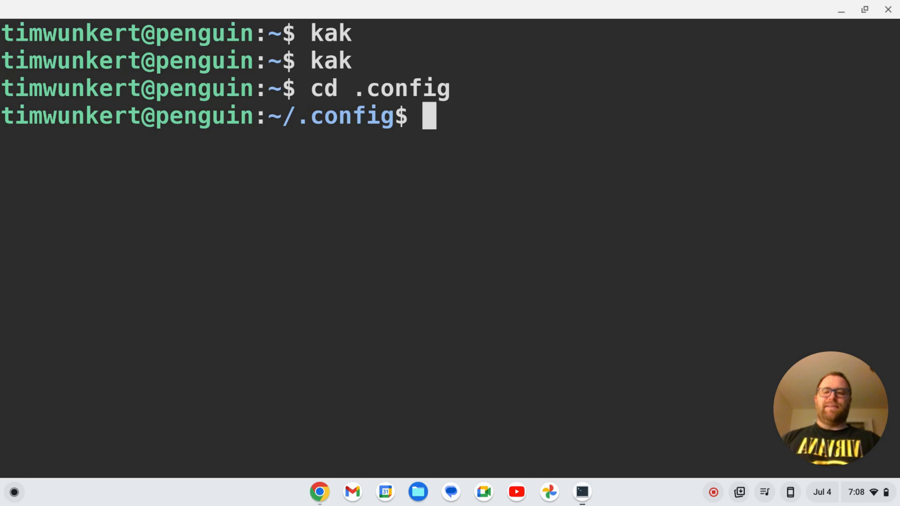
text(ls)
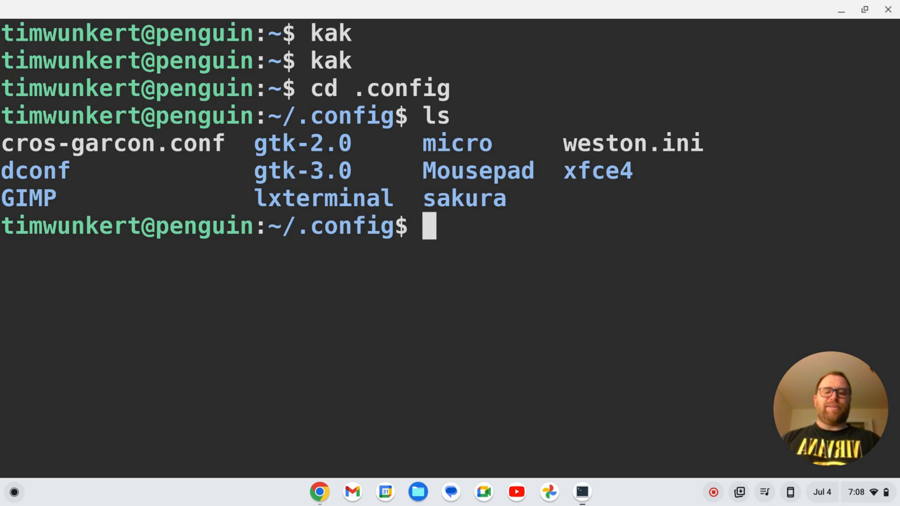
Create a kak directory, move into it and start kak on a new kakrc file
text(mkdir k)
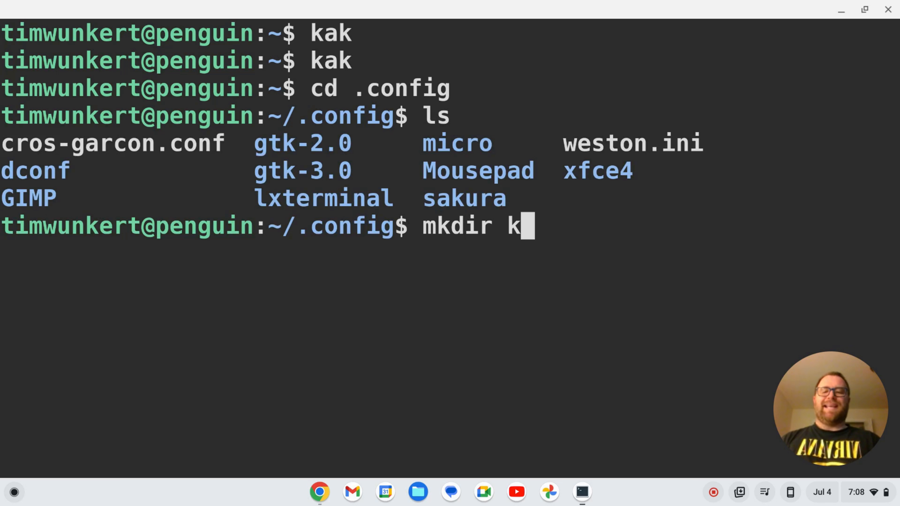
text(ak)
text(cd)
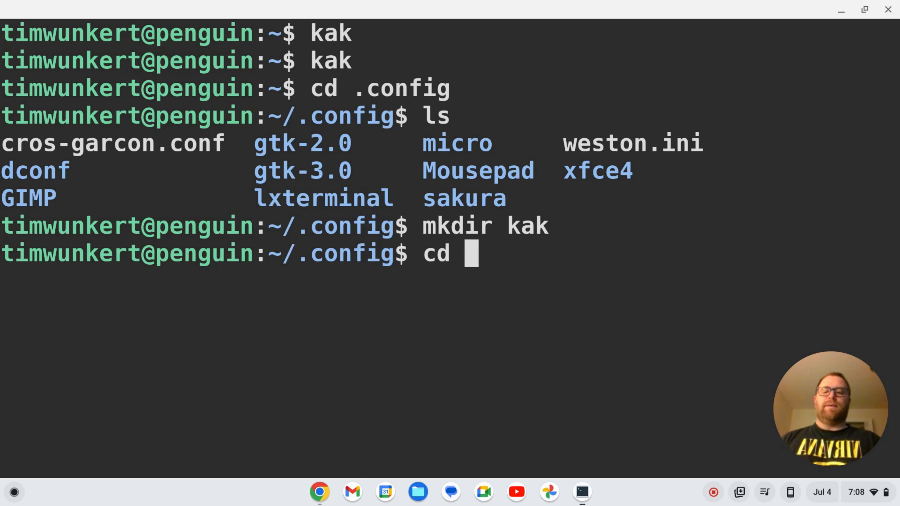
text(kak/)
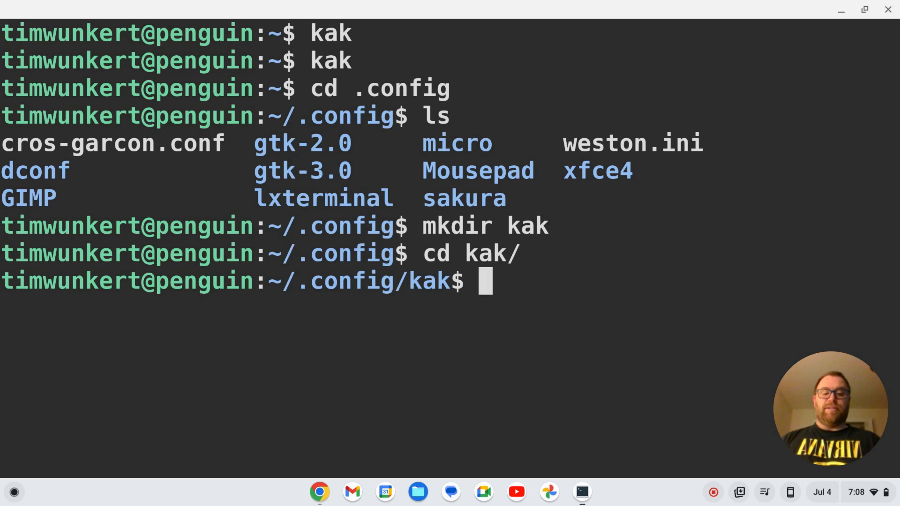
text(ka)
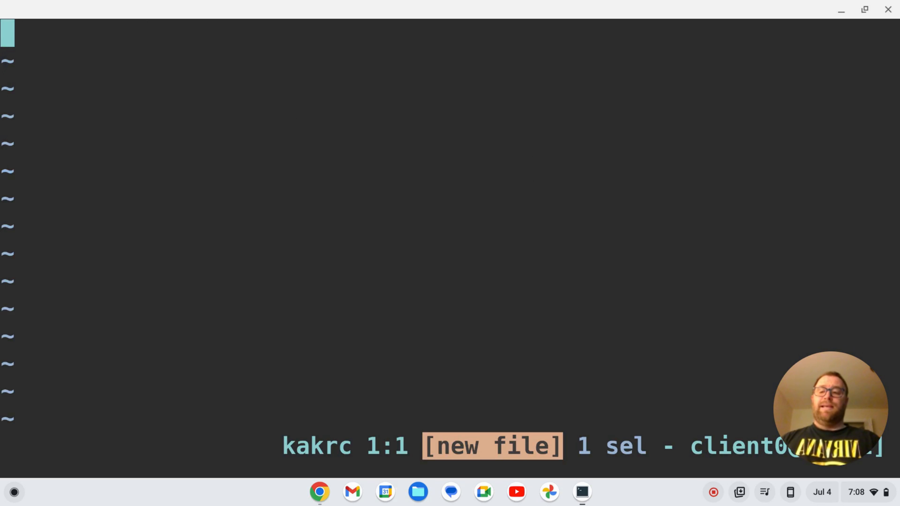
Write the line colorscheme solarized-dark into kakrc, then save and quit
text(color)
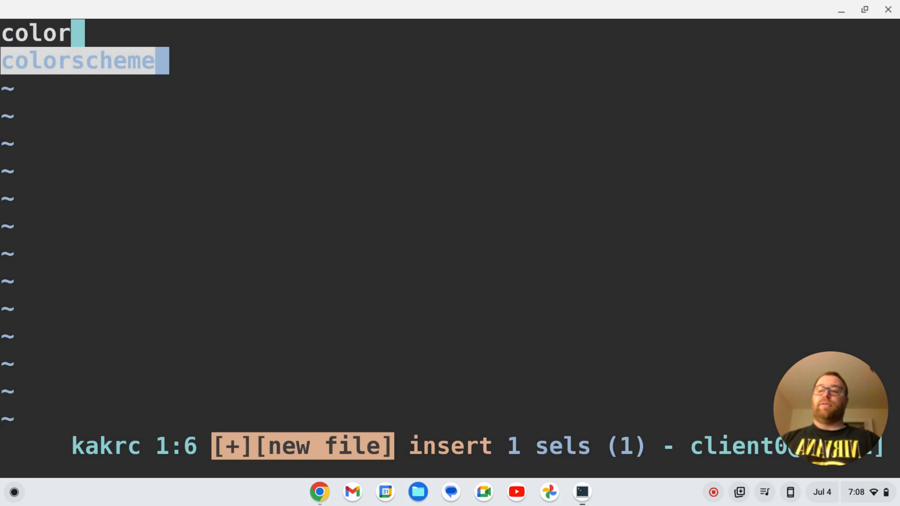
text(scheme)
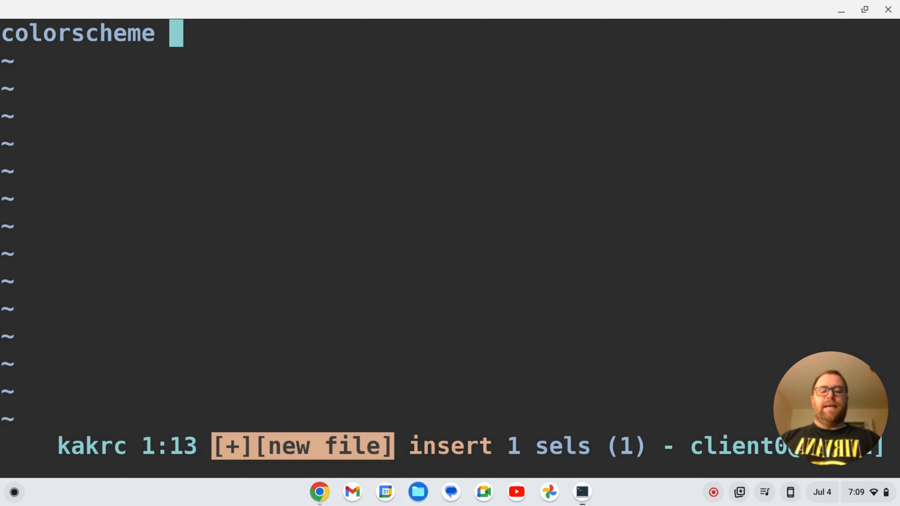
text(solair)
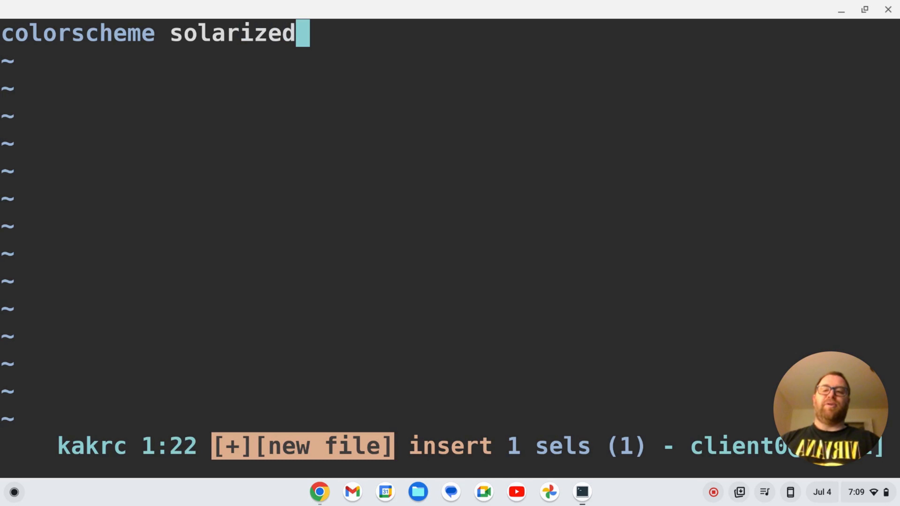
text(-dark)
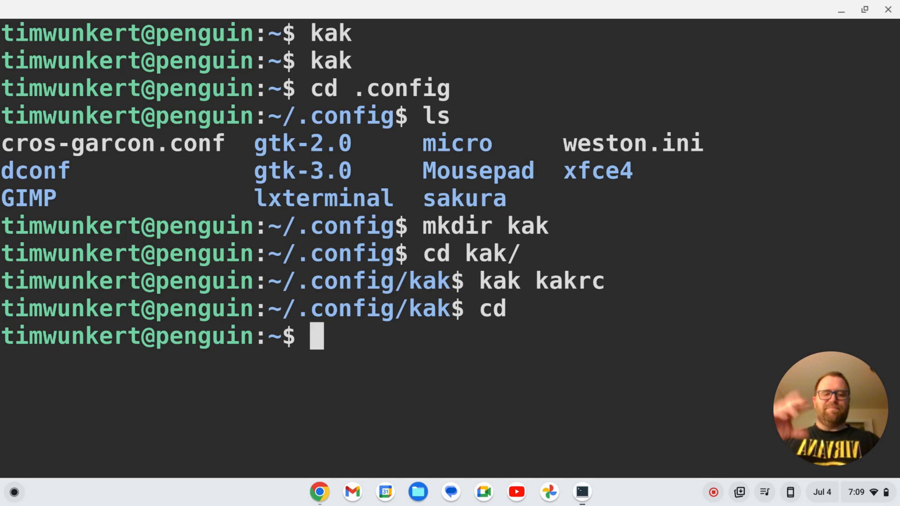
Open a new test.c in kak to confirm the solarized-dark theme loads from kakrc
text(kak test.c)
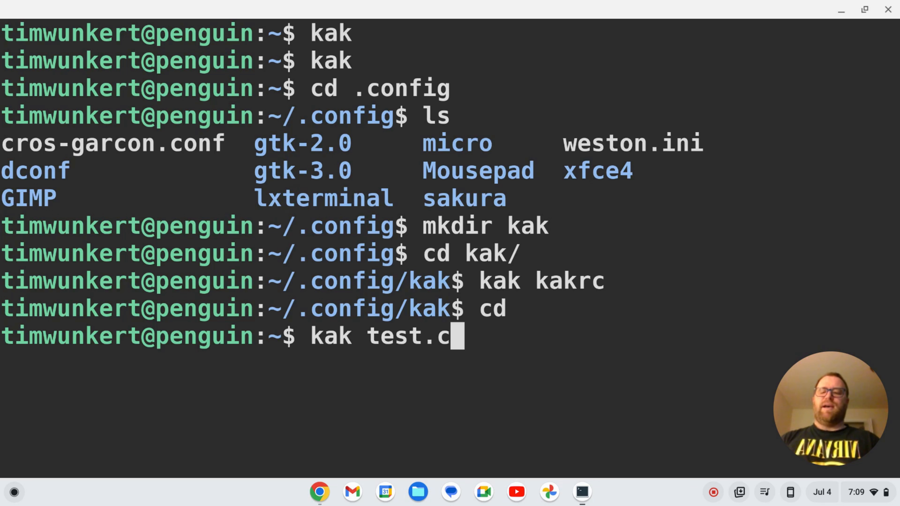
key(Return)
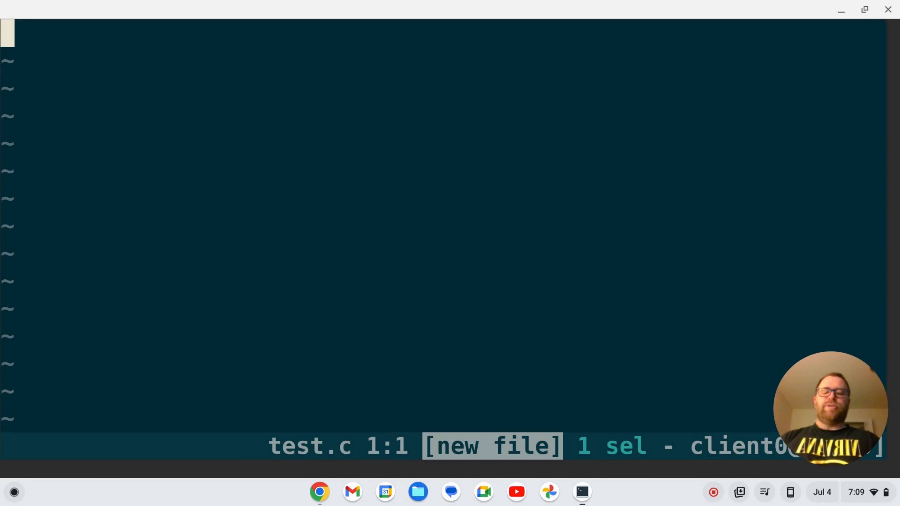